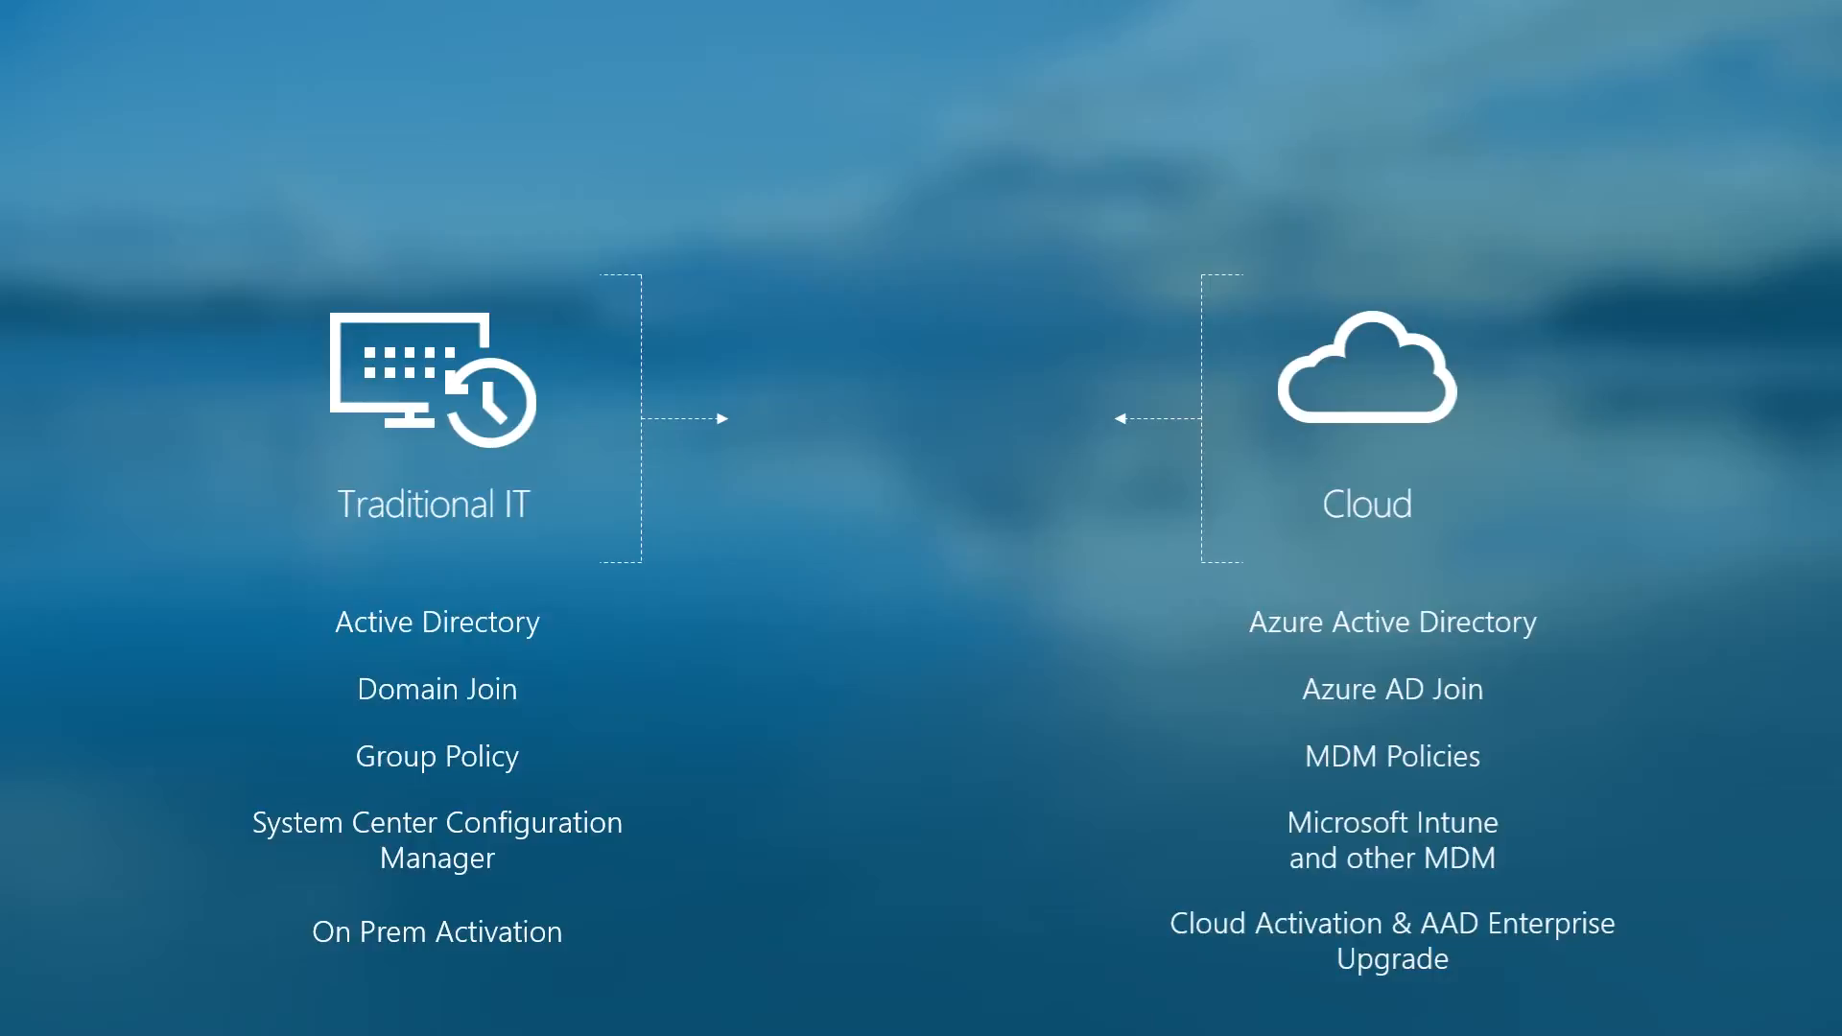
{"action": "key", "text": "right"}
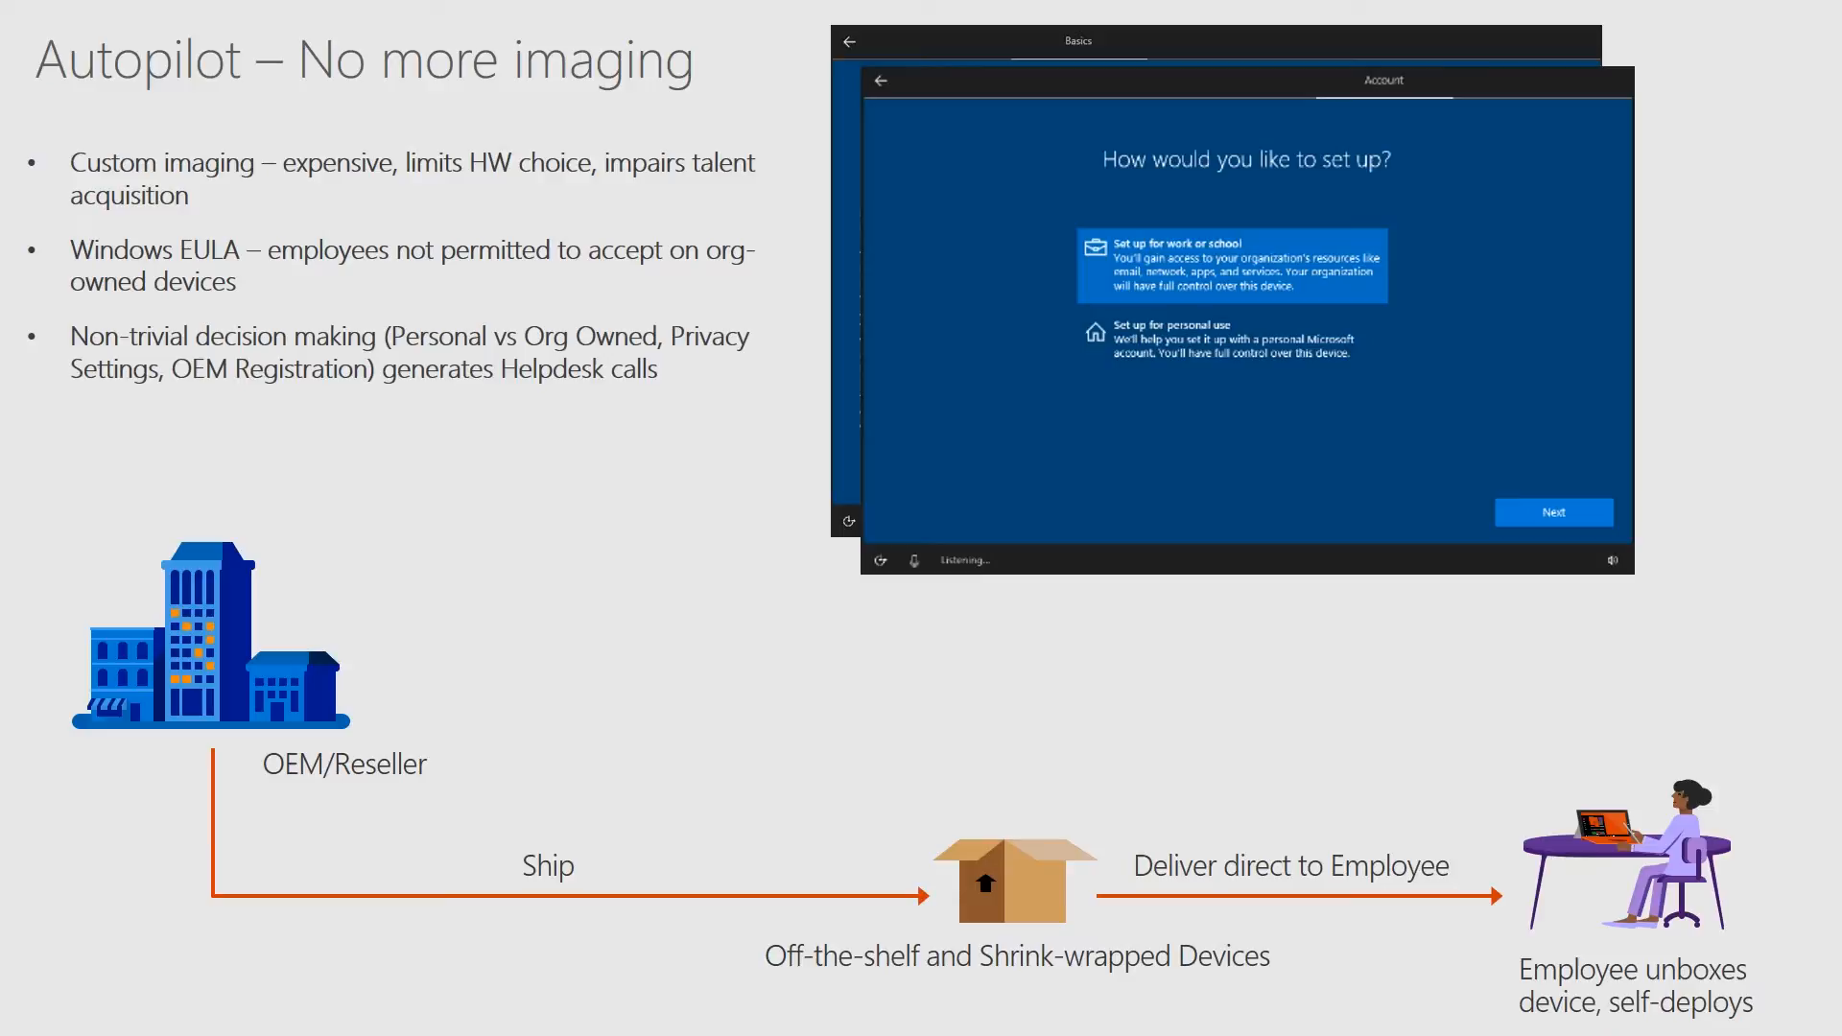